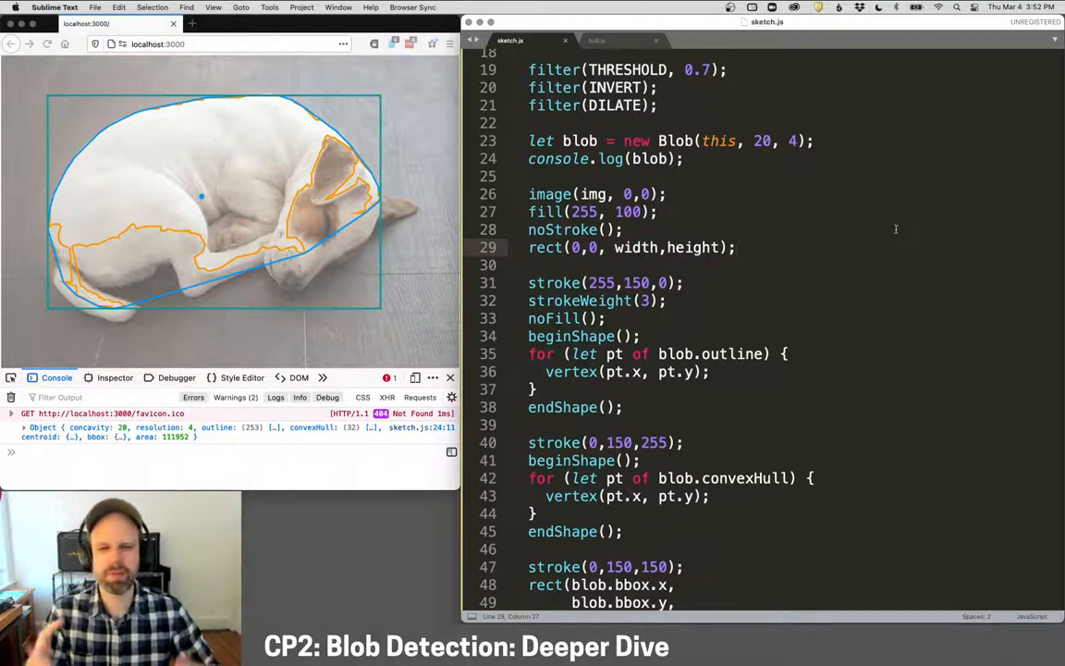
Scroll sketch.js down from the draw code to the class Blob constructor.
{"action": "scroll", "scroll_direction": "down", "scroll_amount": 3}
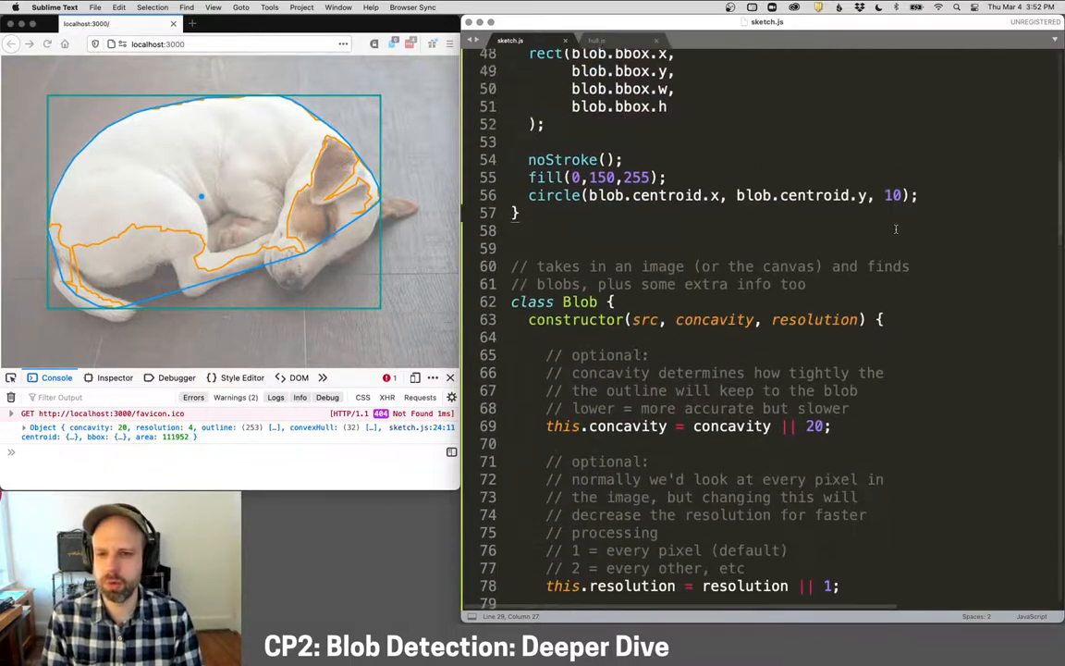
{"action": "scroll", "scroll_direction": "down", "scroll_amount": 3}
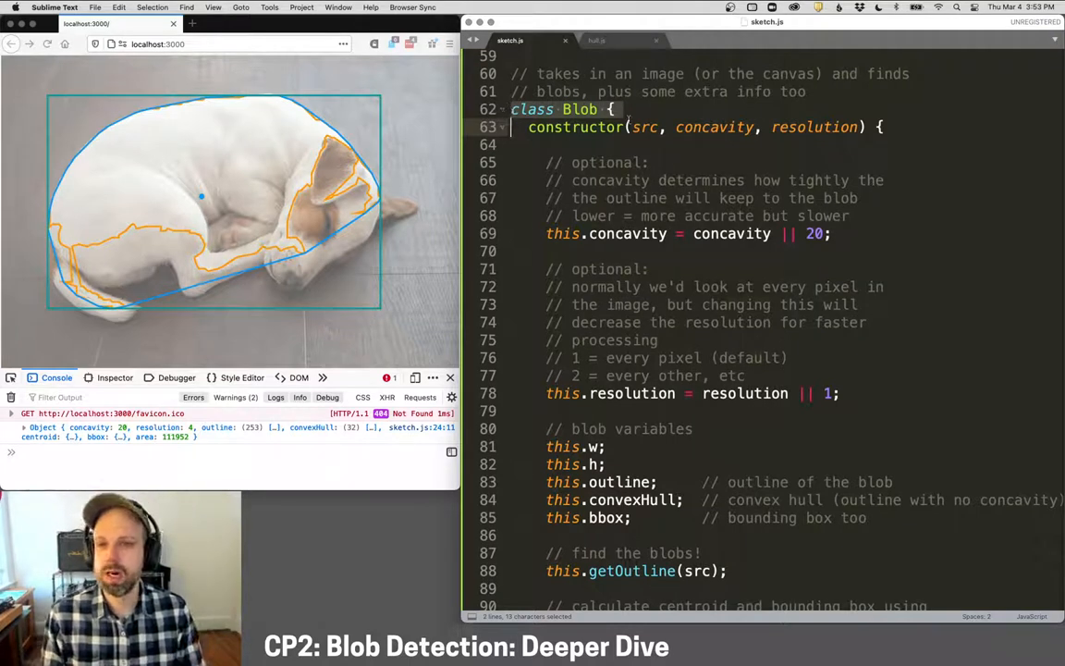
Highlight the constructor's src and concavity parameters, its default value 20, and concavity's uses.
{"action": "double_click", "coordinate": [648, 126]}
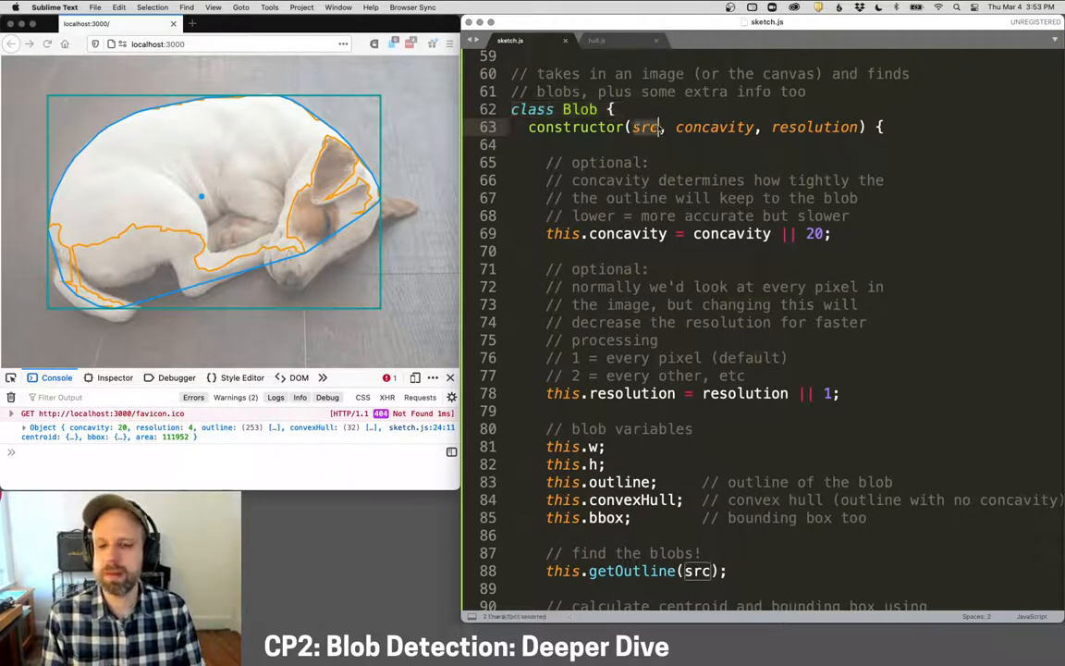
{"action": "double_click", "coordinate": [645, 126]}
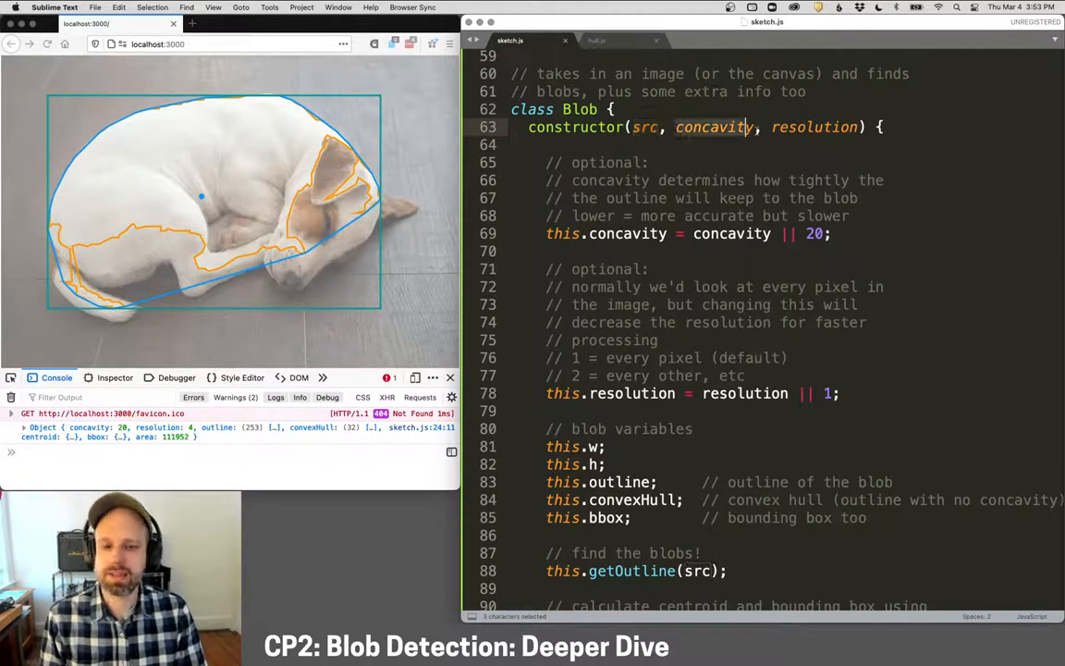
{"action": "left_click_drag", "start_coordinate": [677, 126], "coordinate": [858, 126]}
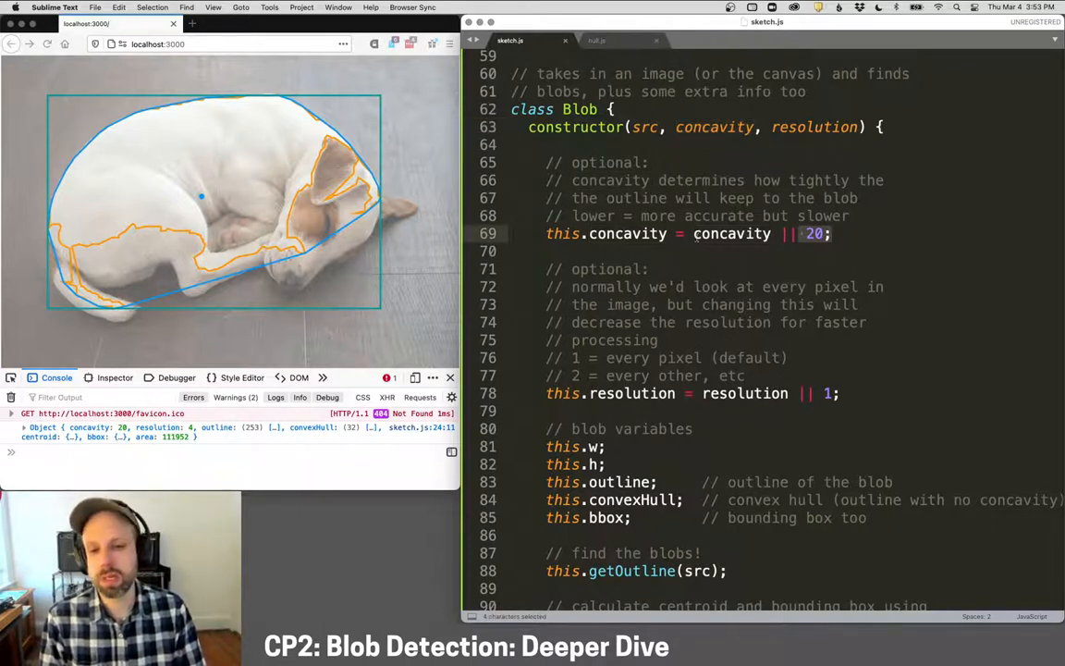
{"action": "double_click", "coordinate": [732, 233]}
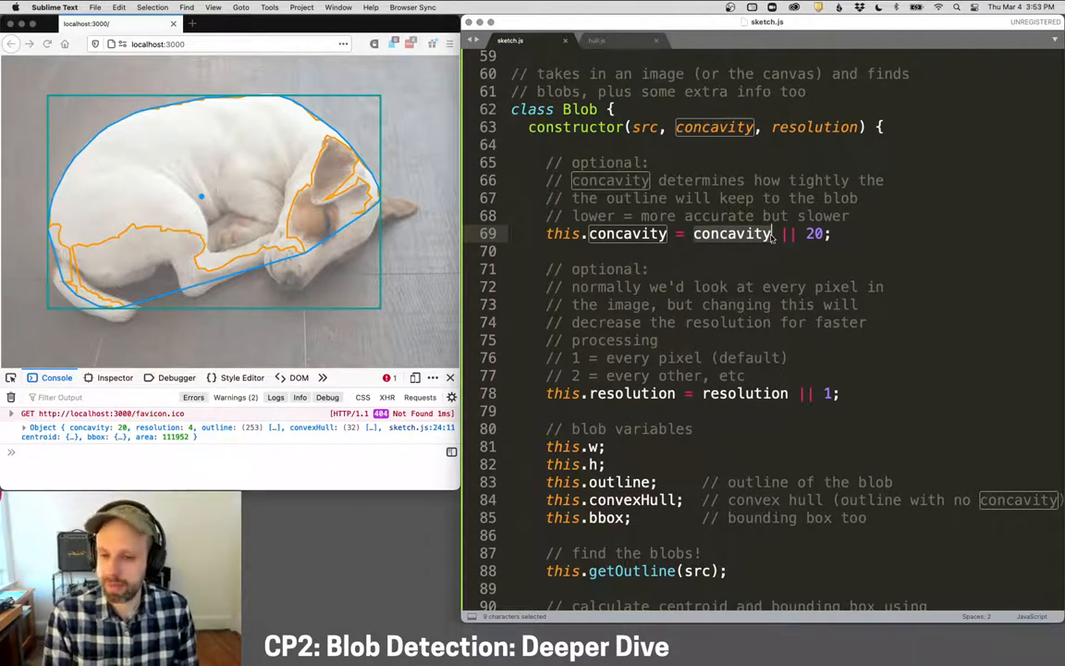
Scroll down to the constructor's getOutline, getCentroid, getBoundingBox and getArea calls.
{"action": "scroll", "scroll_direction": "down", "scroll_amount": 3}
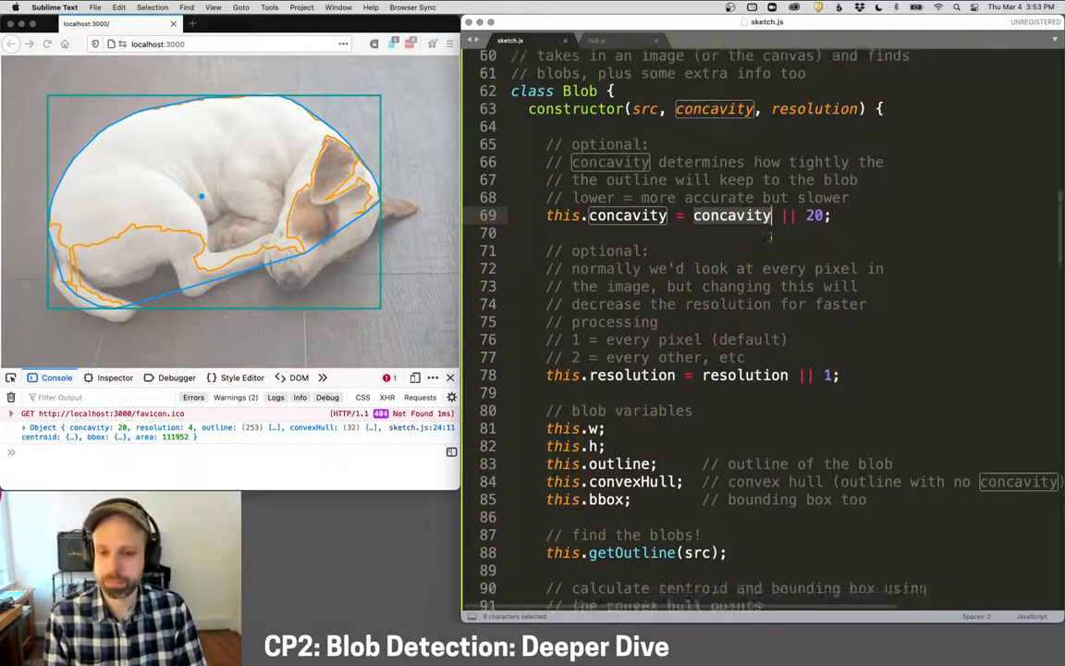
{"action": "scroll", "scroll_direction": "down", "scroll_amount": 3}
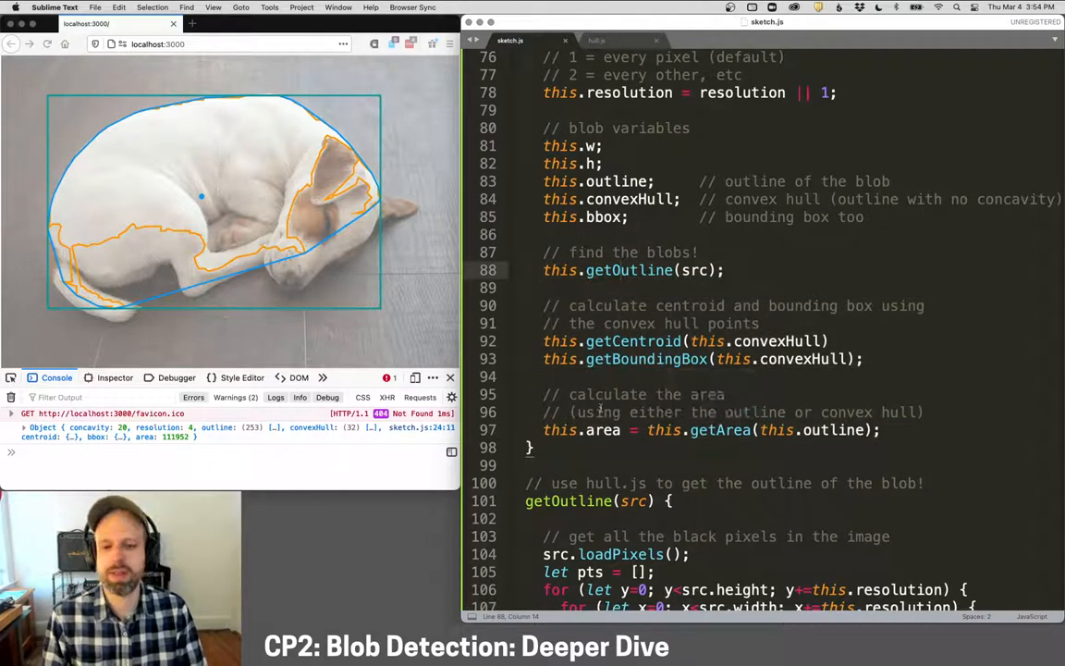
Highlight this.outline in the getArea call and scroll down to the getOutline method.
{"action": "scroll", "scroll_direction": "down", "scroll_amount": 3}
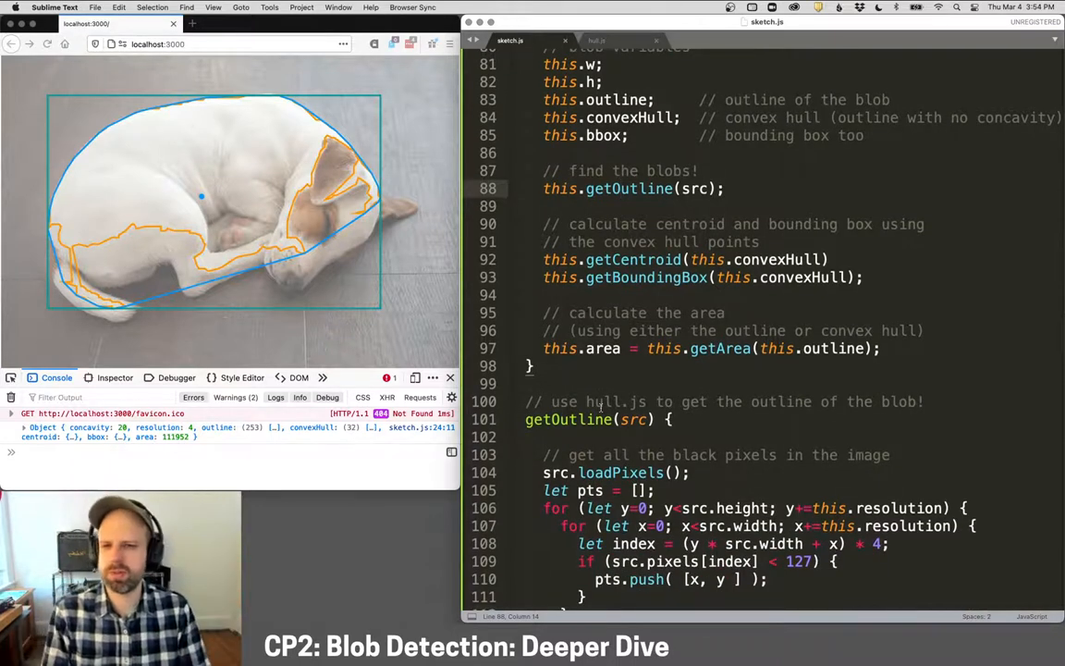
{"action": "double_click", "coordinate": [692, 189]}
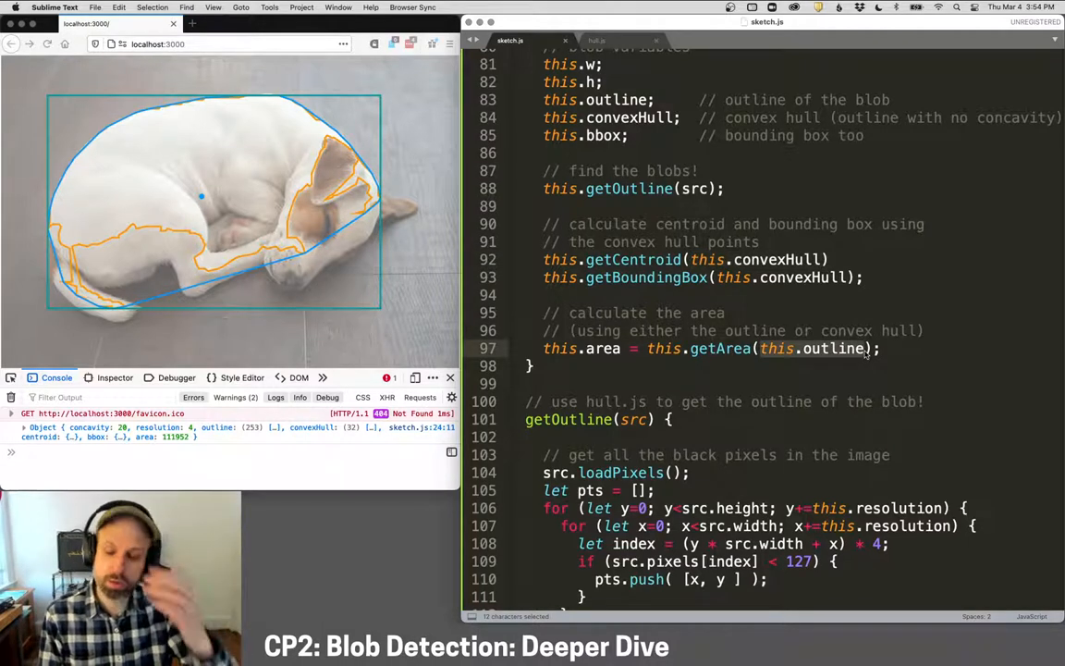
{"action": "scroll", "scroll_direction": "down", "scroll_amount": 3}
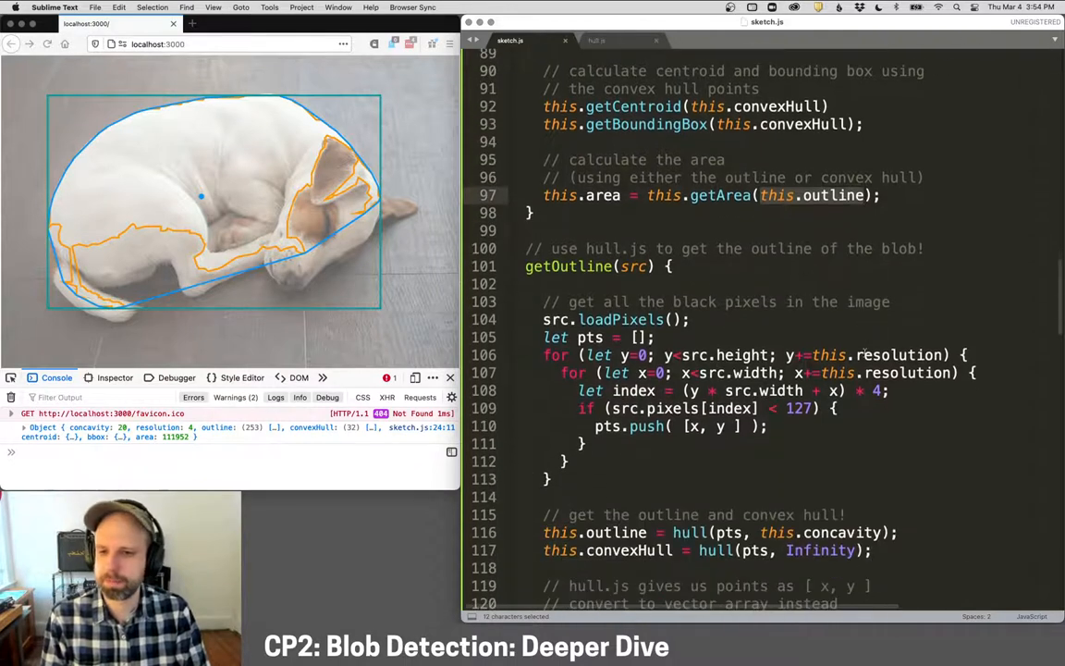
Highlight the hull call and the Infinity argument of the convexHull call, then reach getCentroid's start.
{"action": "scroll", "scroll_direction": "down", "scroll_amount": 3}
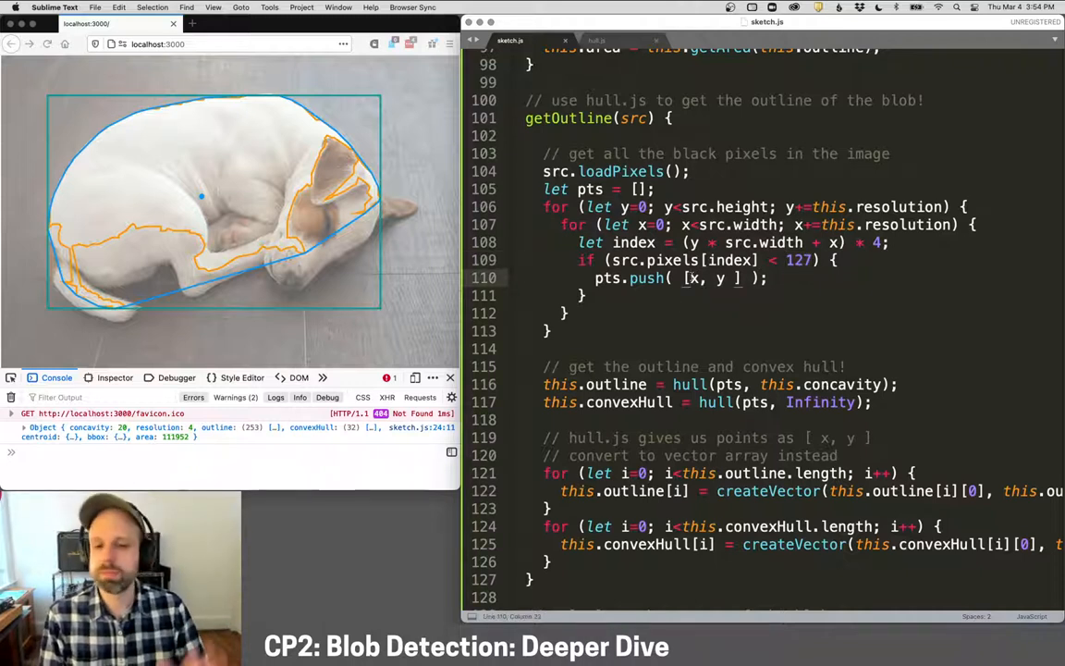
{"action": "scroll", "scroll_direction": "down", "scroll_amount": 3}
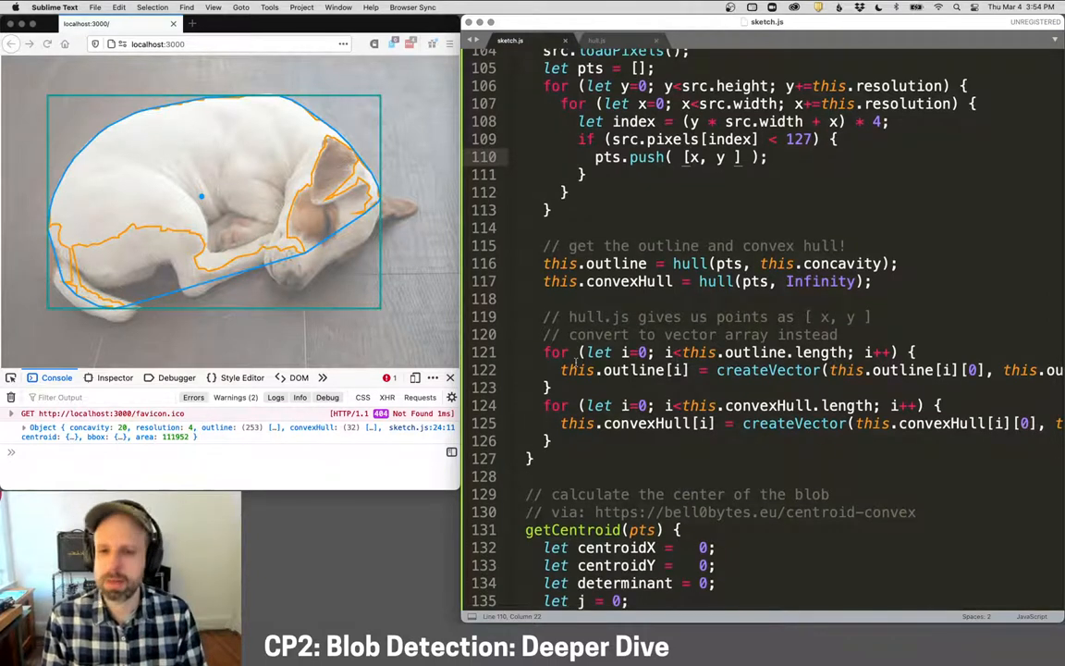
{"action": "double_click", "coordinate": [688, 263]}
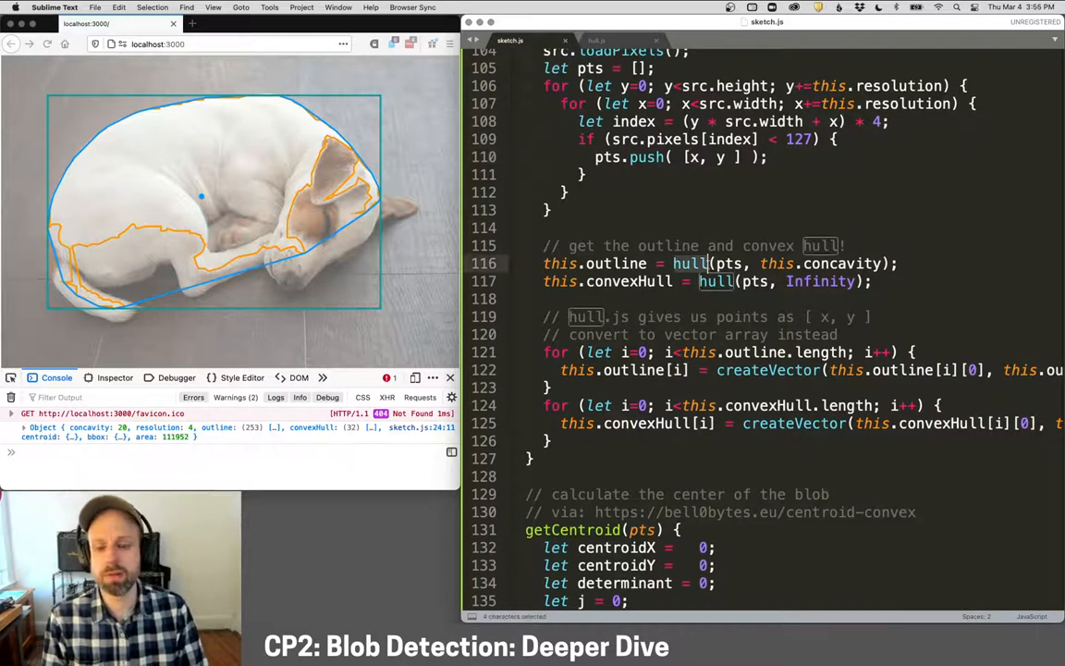
{"action": "left_click", "coordinate": [596, 41]}
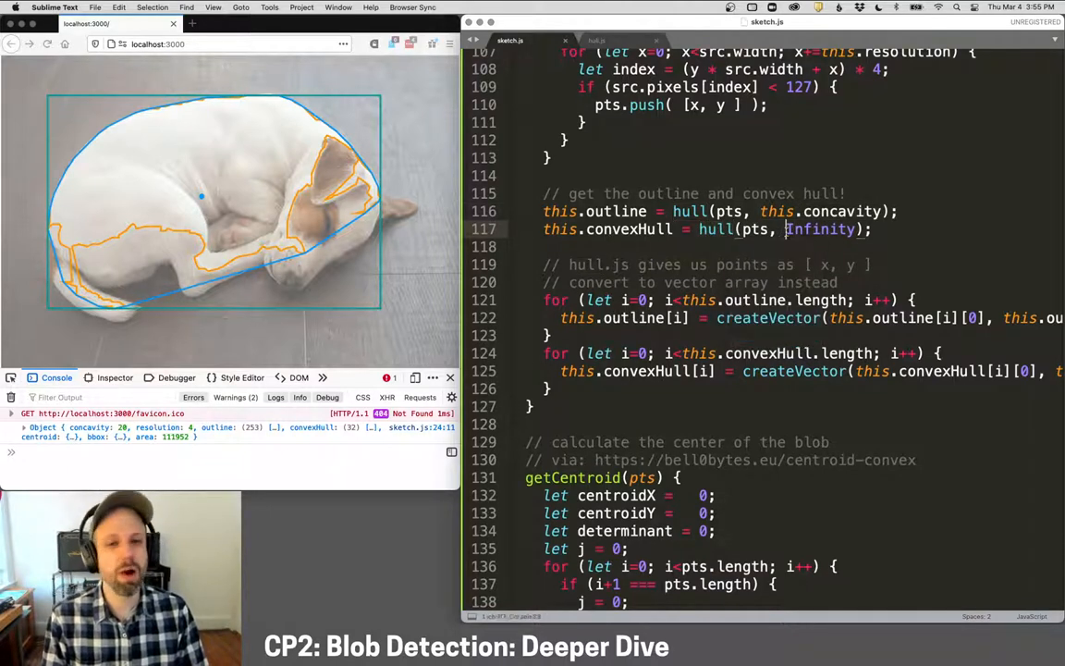
{"action": "double_click", "coordinate": [819, 230]}
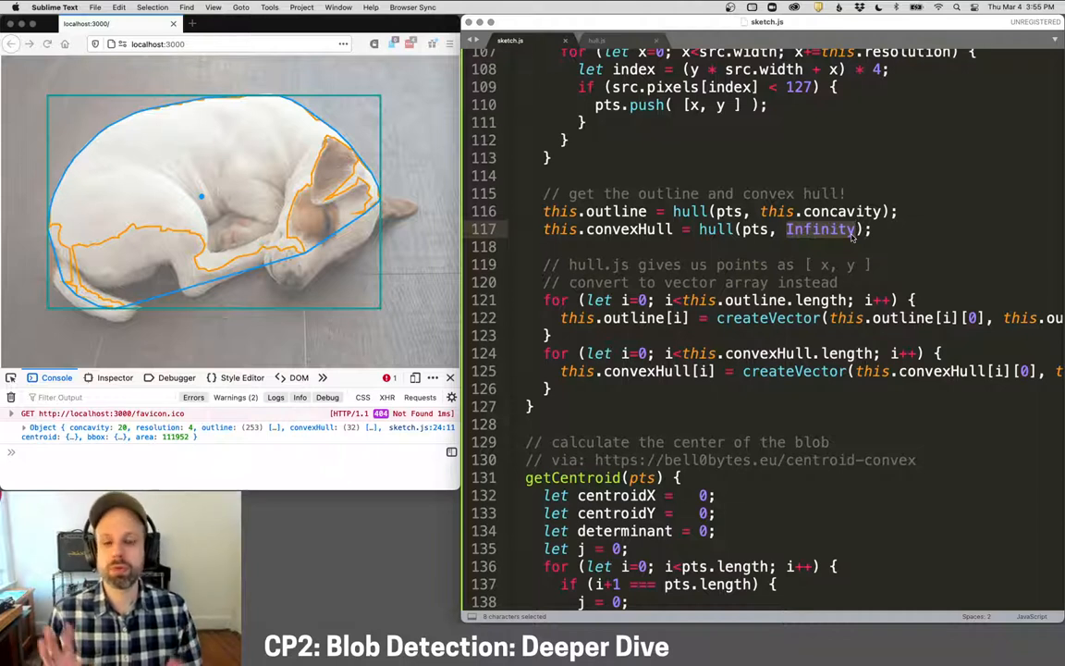
{"action": "mouse_move", "coordinate": [284, 114]}
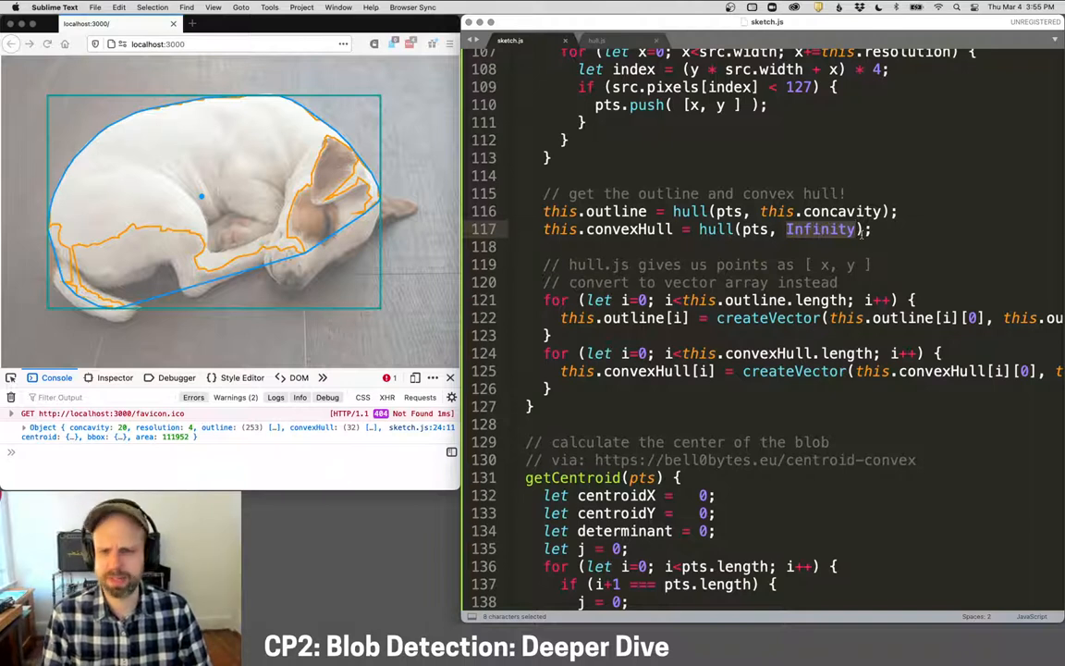
{"action": "scroll", "scroll_direction": "down", "scroll_amount": 3}
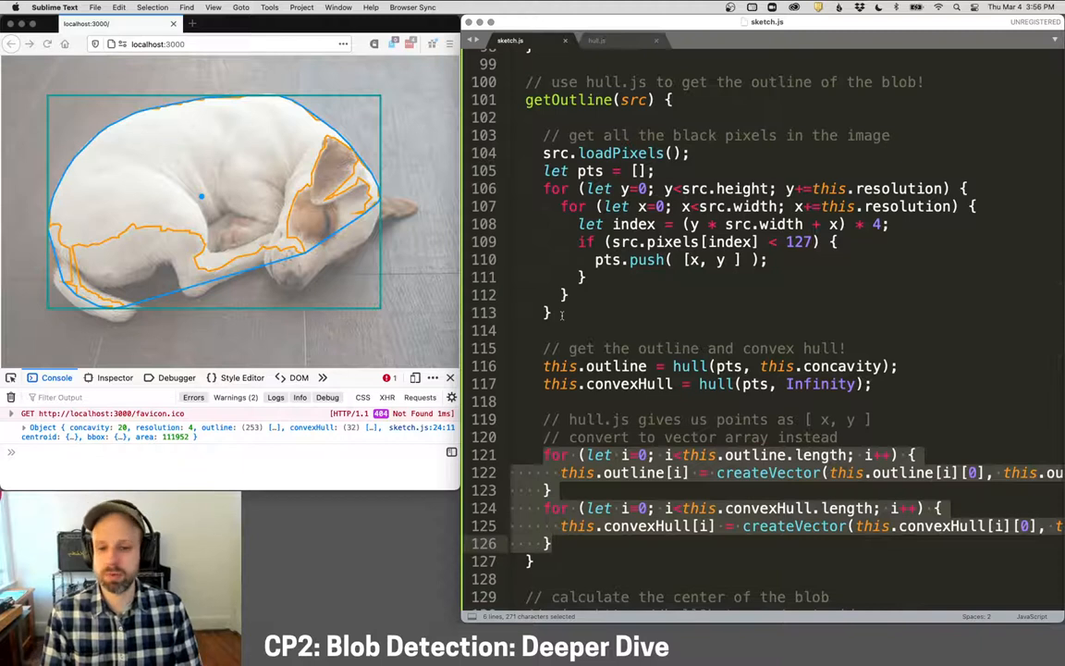
Scroll down so the full getCentroid point loop with determinant and centroid sums shows.
{"action": "scroll", "scroll_direction": "down", "scroll_amount": 3}
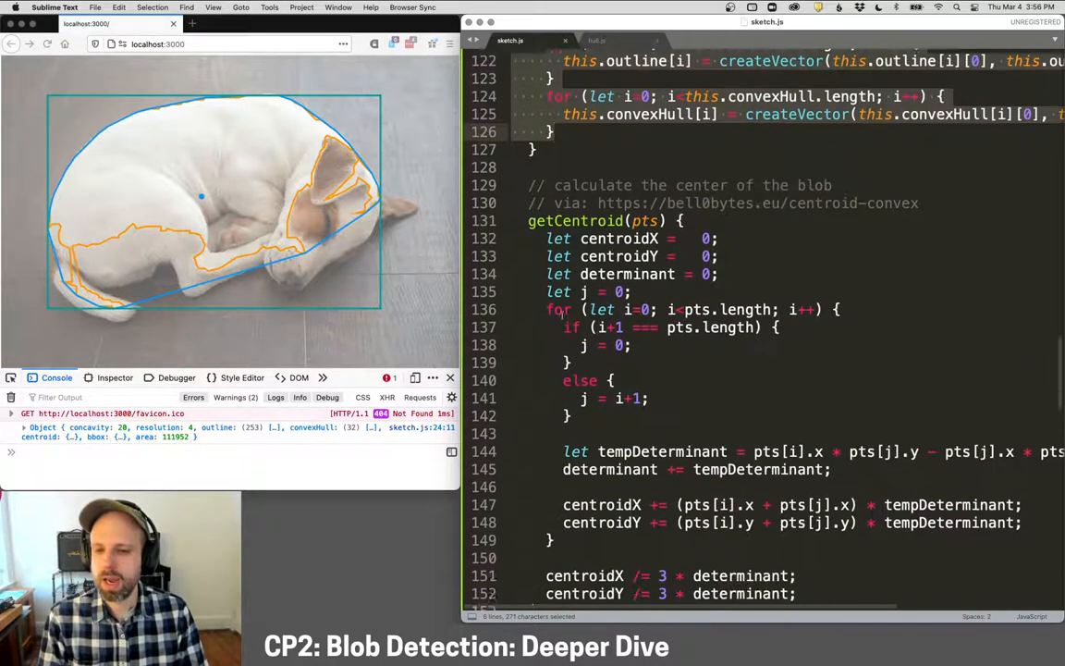
{"action": "scroll", "scroll_direction": "down", "scroll_amount": 3}
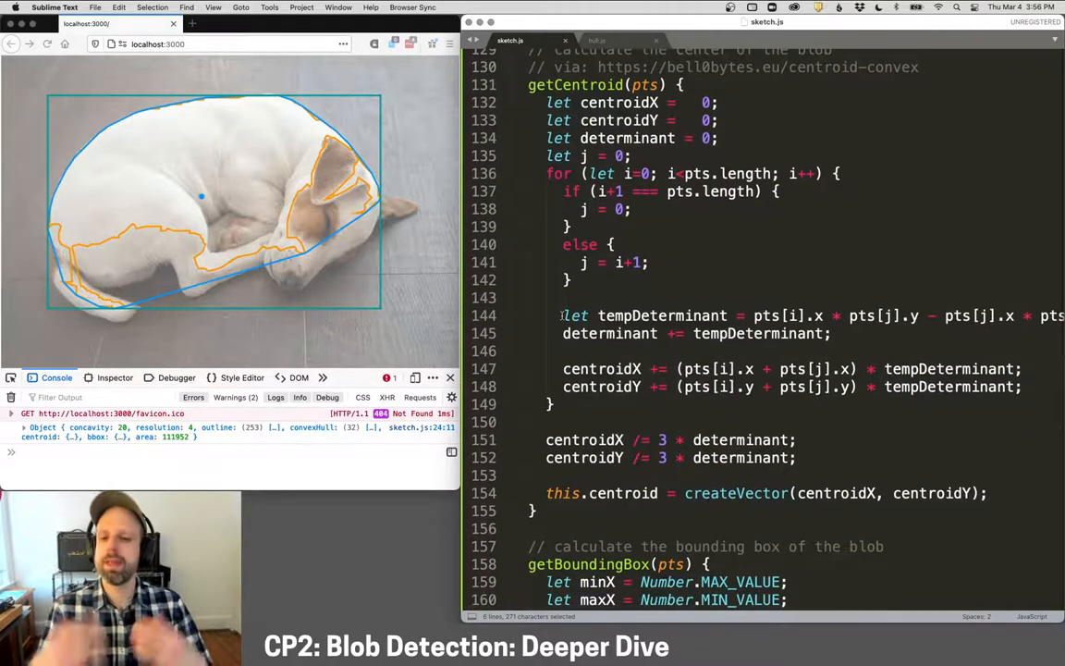
{"action": "scroll", "scroll_direction": "up", "scroll_amount": 3}
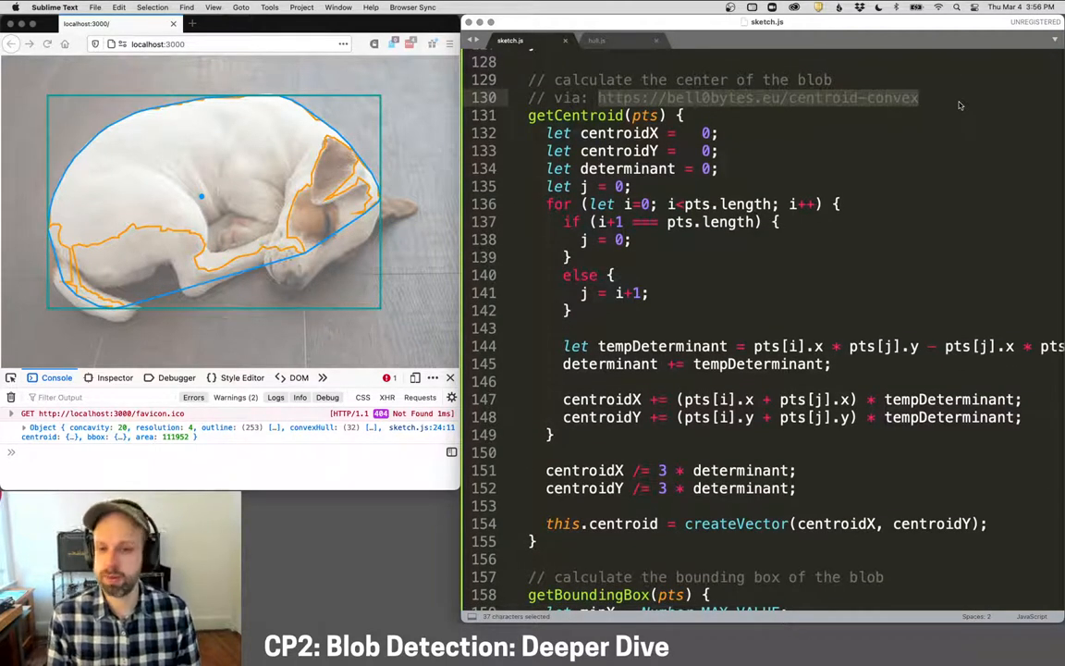
{"action": "left_click", "coordinate": [607, 327]}
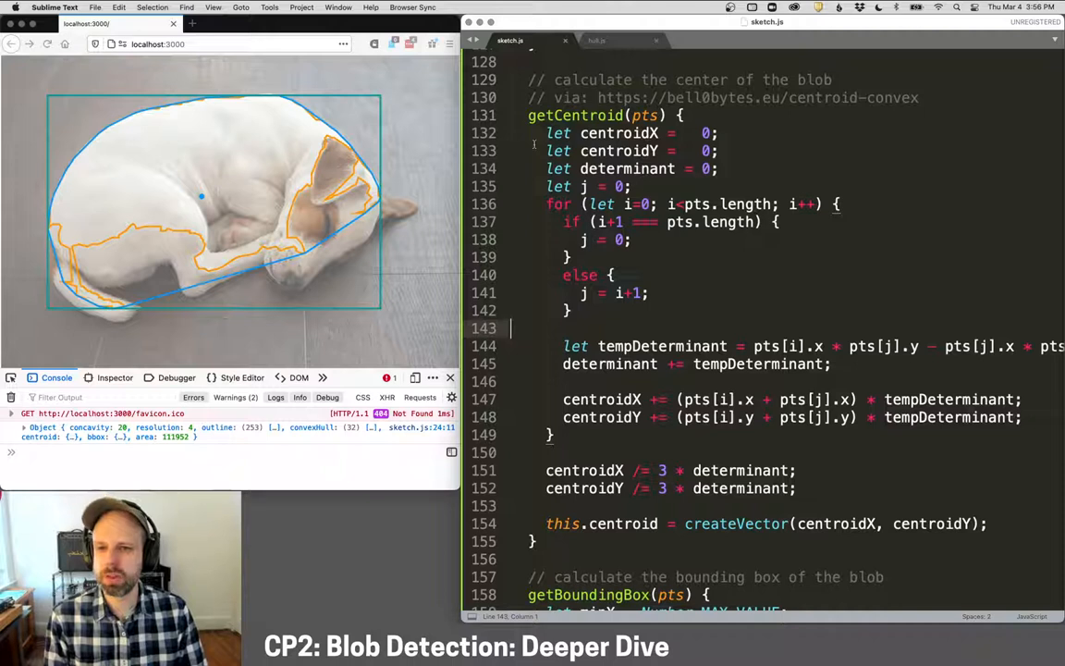
{"action": "left_click_drag", "start_coordinate": [546, 134], "coordinate": [720, 152]}
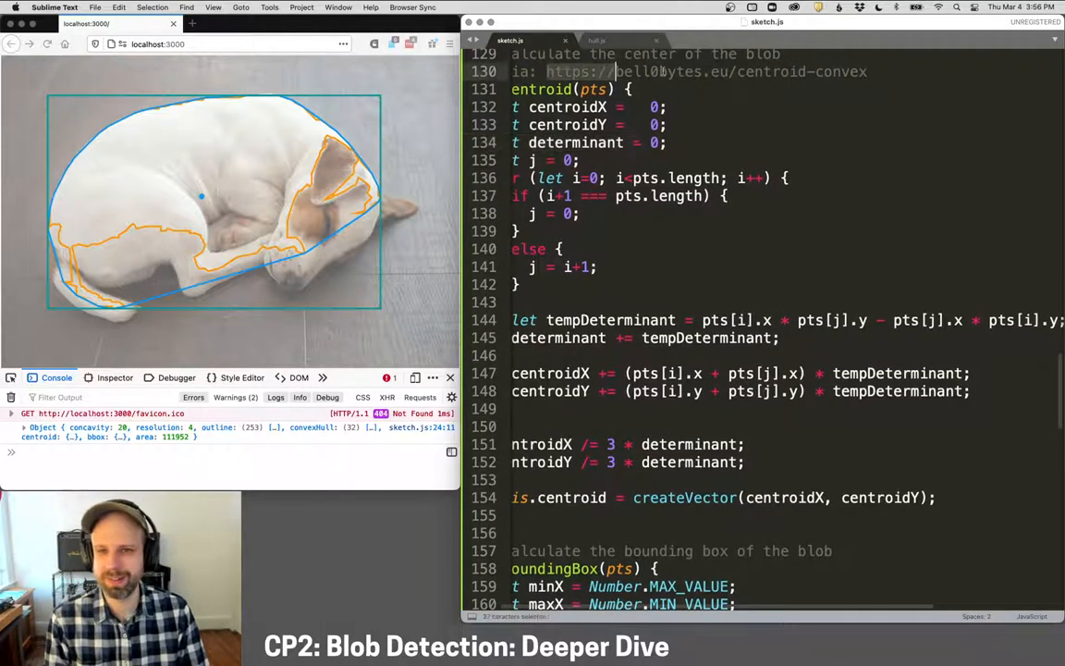
Open the Bellbytes centroid-of-convex-polygons article and scroll to its polygon centroid figure and source.
{"action": "left_click", "coordinate": [318, 22]}
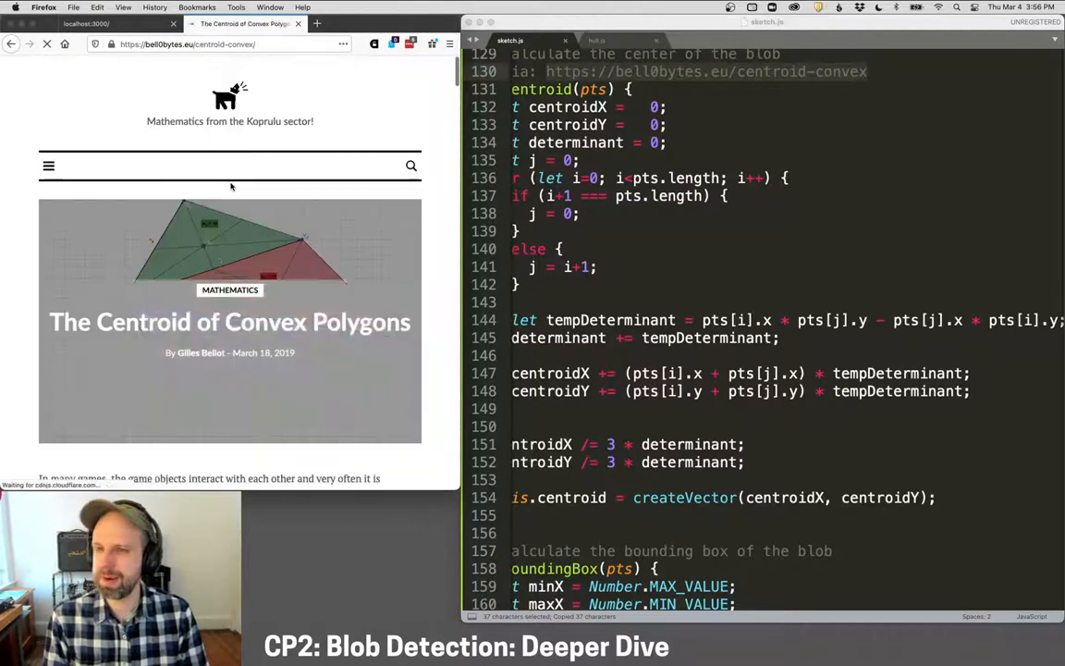
{"action": "scroll", "scroll_direction": "down", "scroll_amount": 3}
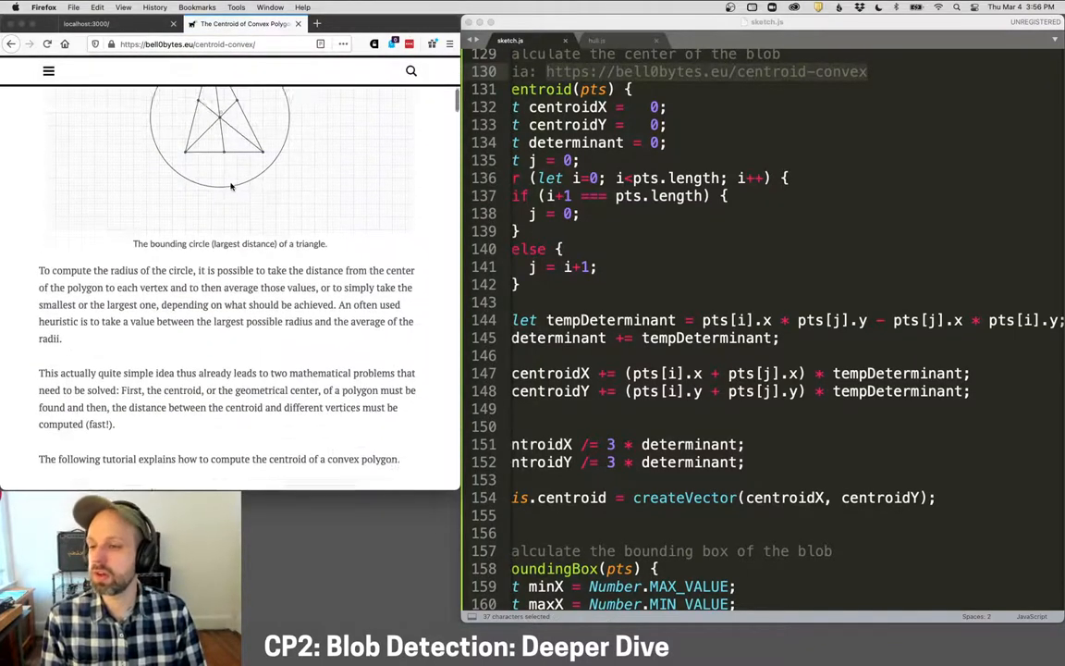
{"action": "scroll", "scroll_direction": "down", "scroll_amount": 3}
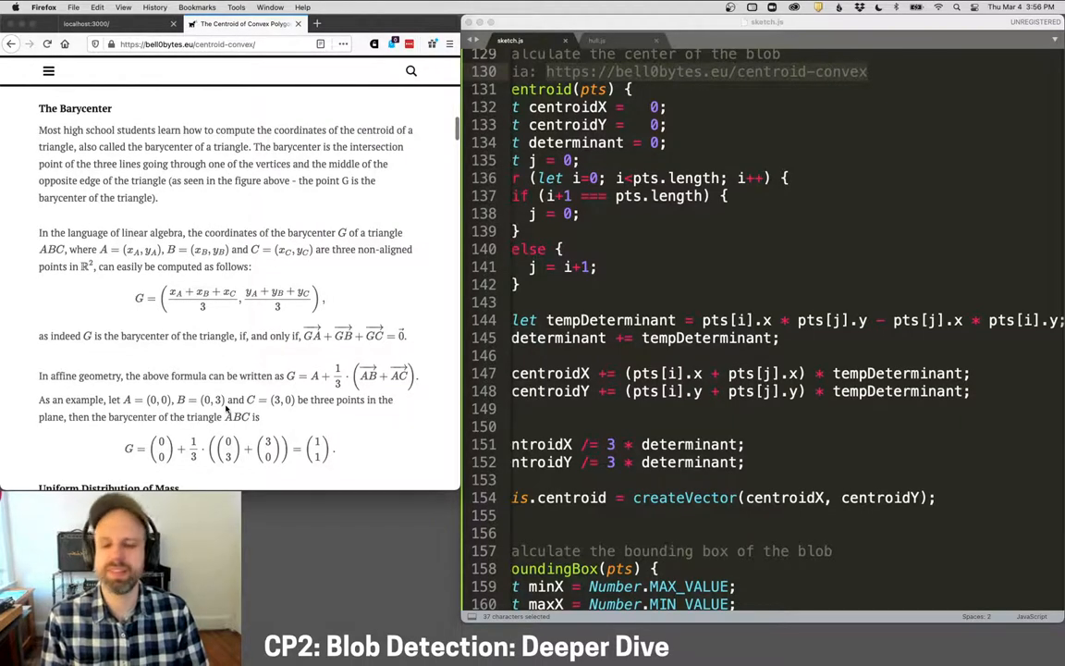
{"action": "scroll", "scroll_direction": "down", "scroll_amount": 3}
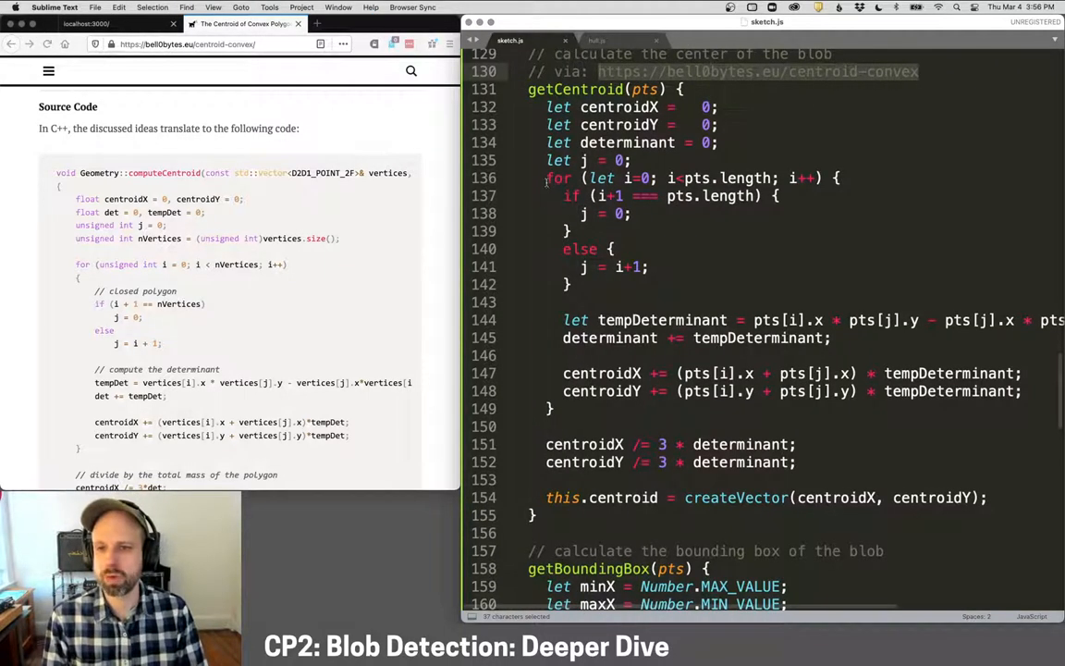
{"action": "left_click_drag", "start_coordinate": [545, 178], "coordinate": [572, 285]}
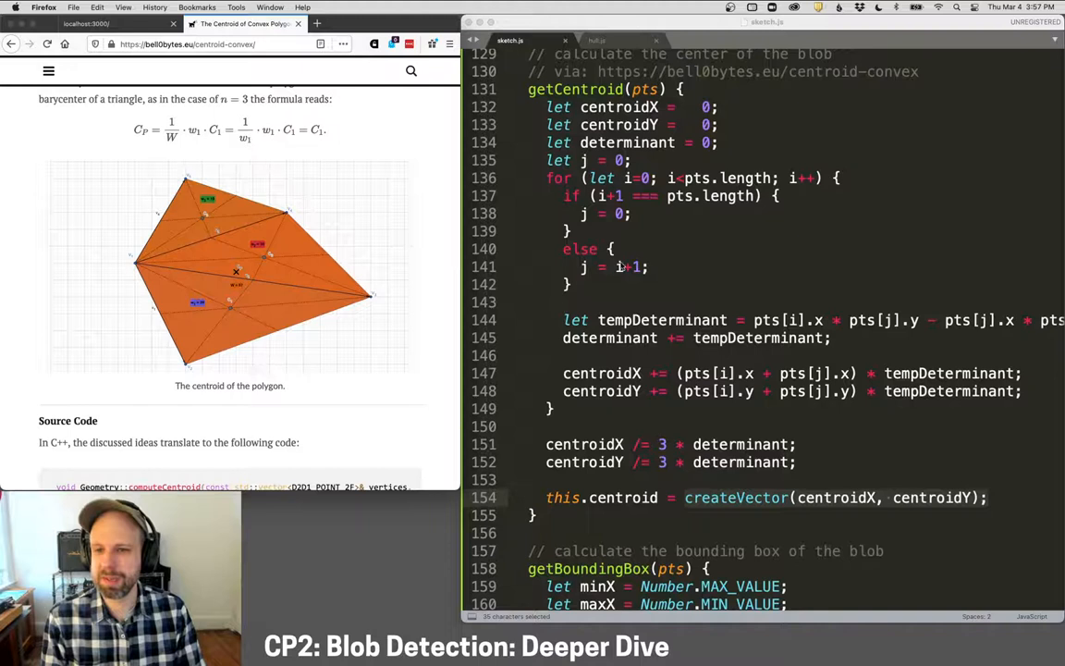
{"action": "scroll", "scroll_direction": "down", "scroll_amount": 3}
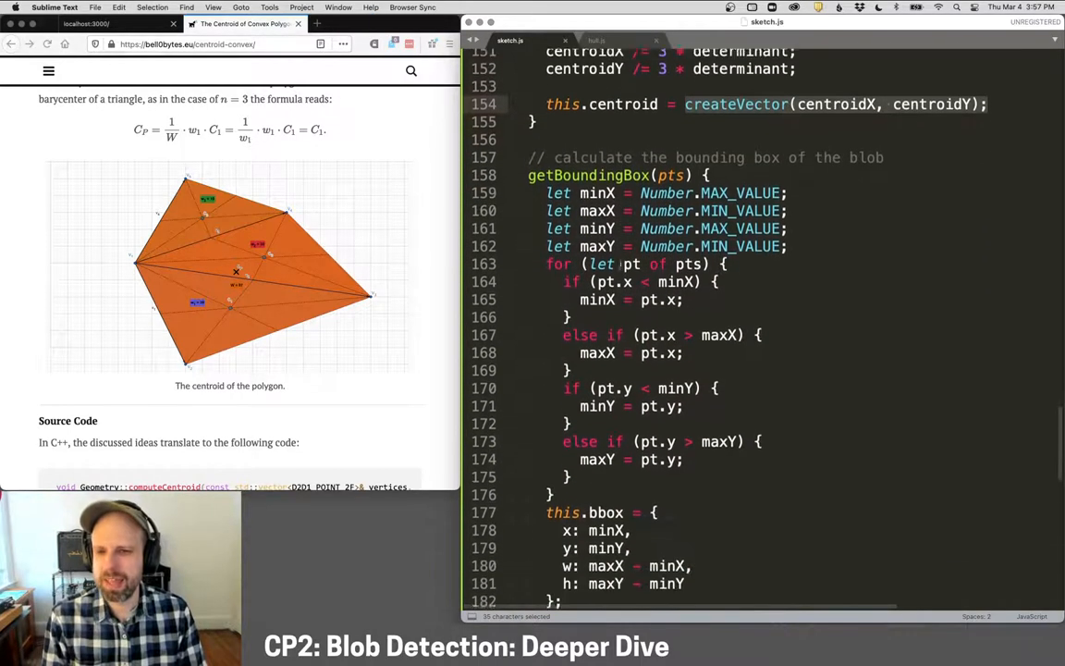
{"action": "scroll", "scroll_direction": "down", "scroll_amount": 3}
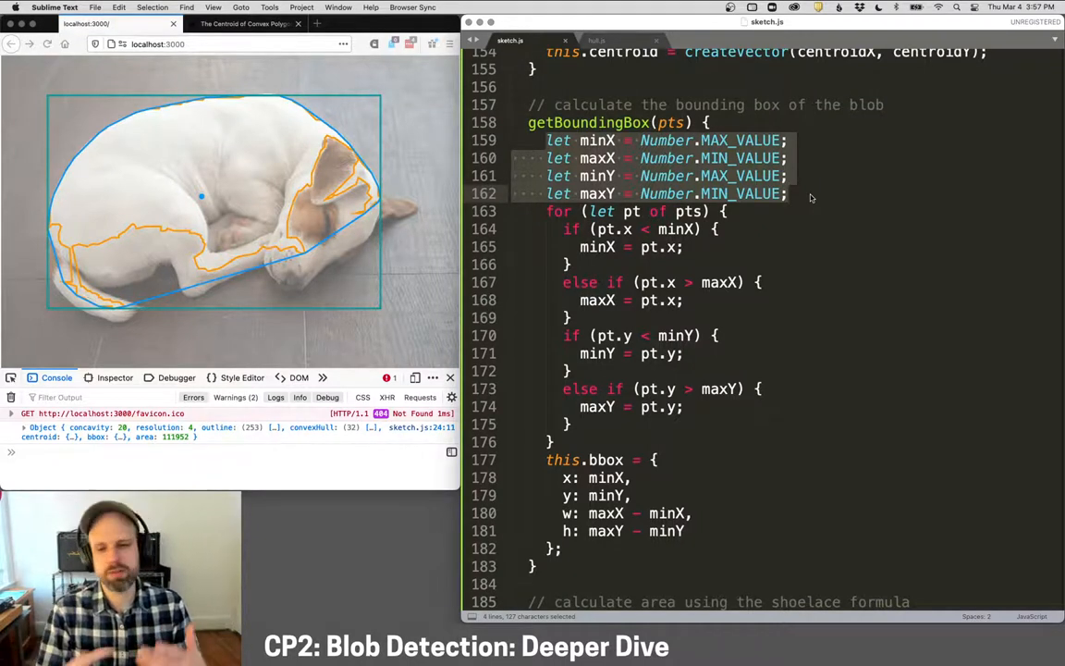
{"action": "left_click", "coordinate": [788, 194]}
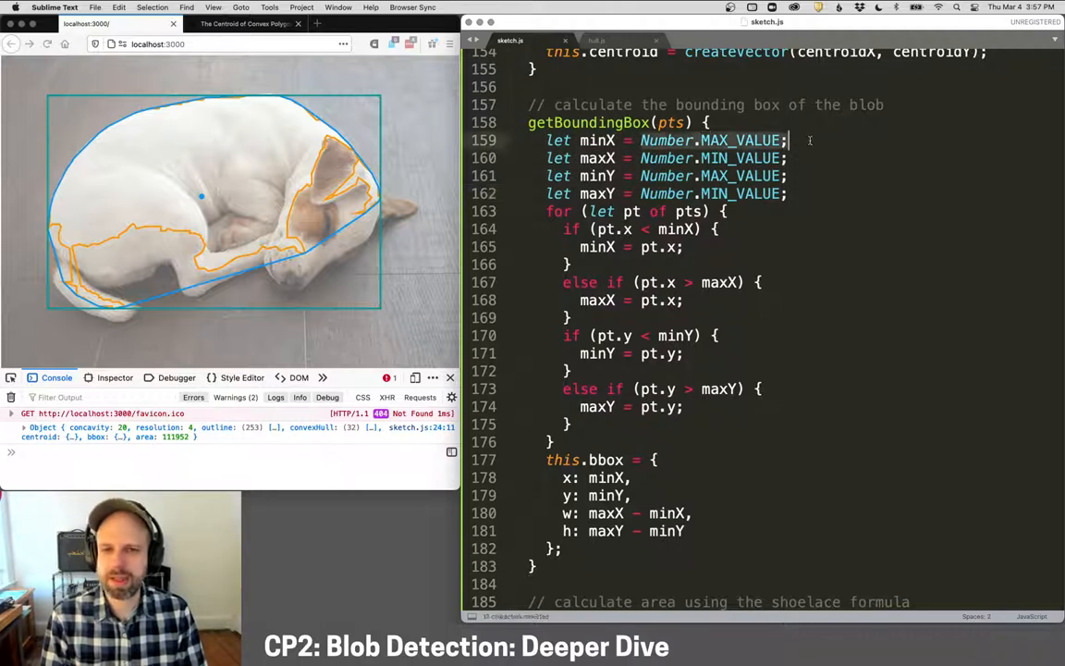
{"action": "double_click", "coordinate": [740, 141]}
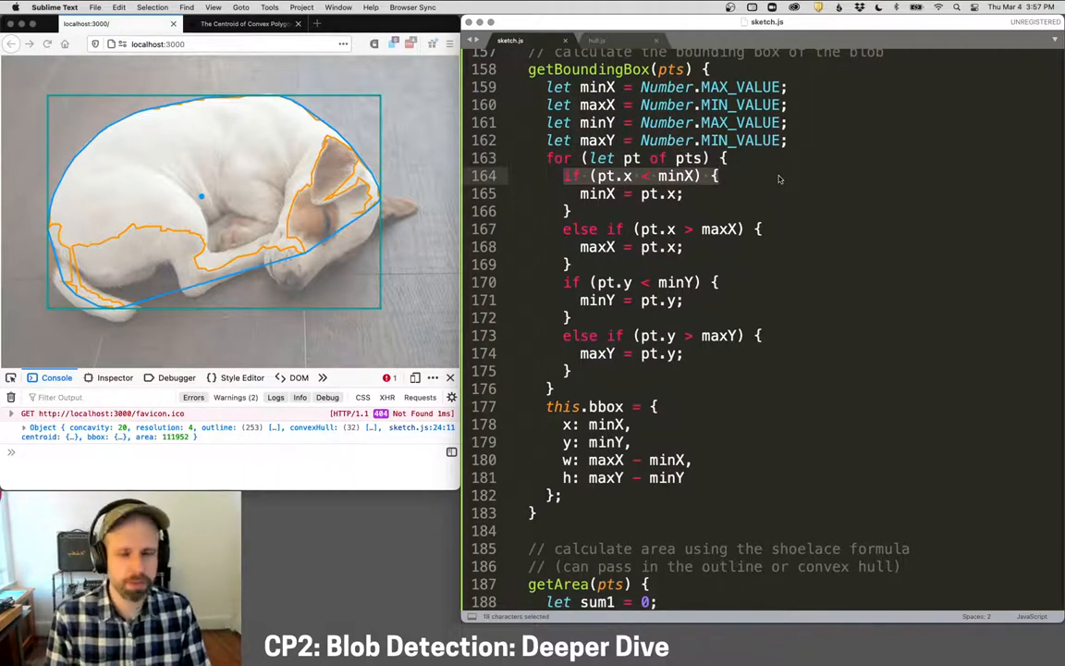
{"action": "scroll", "scroll_direction": "down", "scroll_amount": 3}
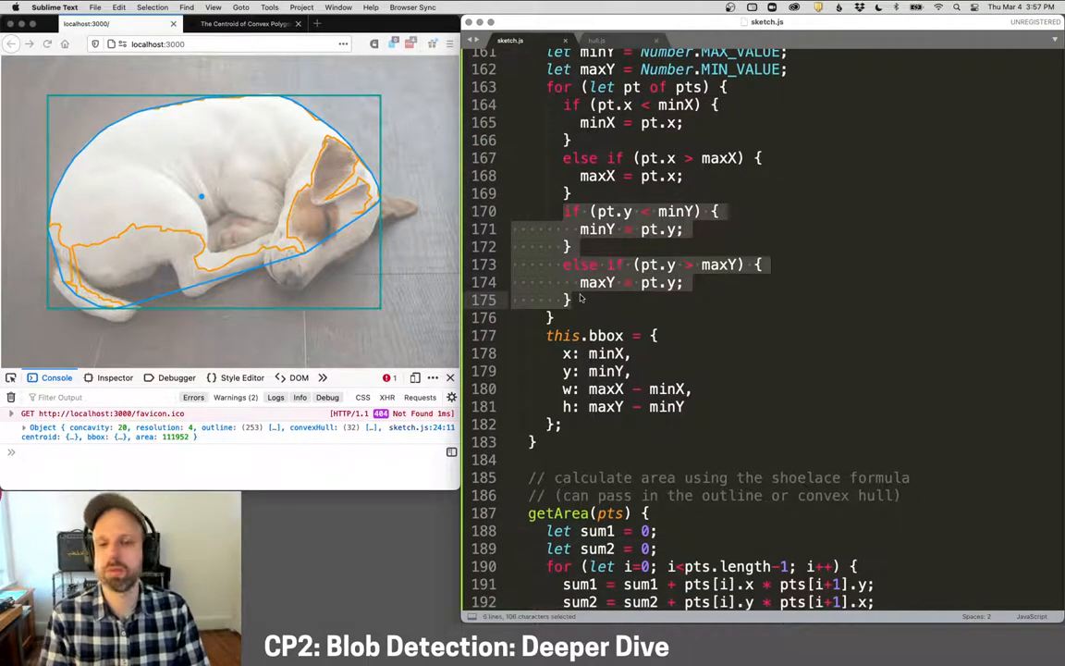
{"action": "scroll", "scroll_direction": "down", "scroll_amount": 3}
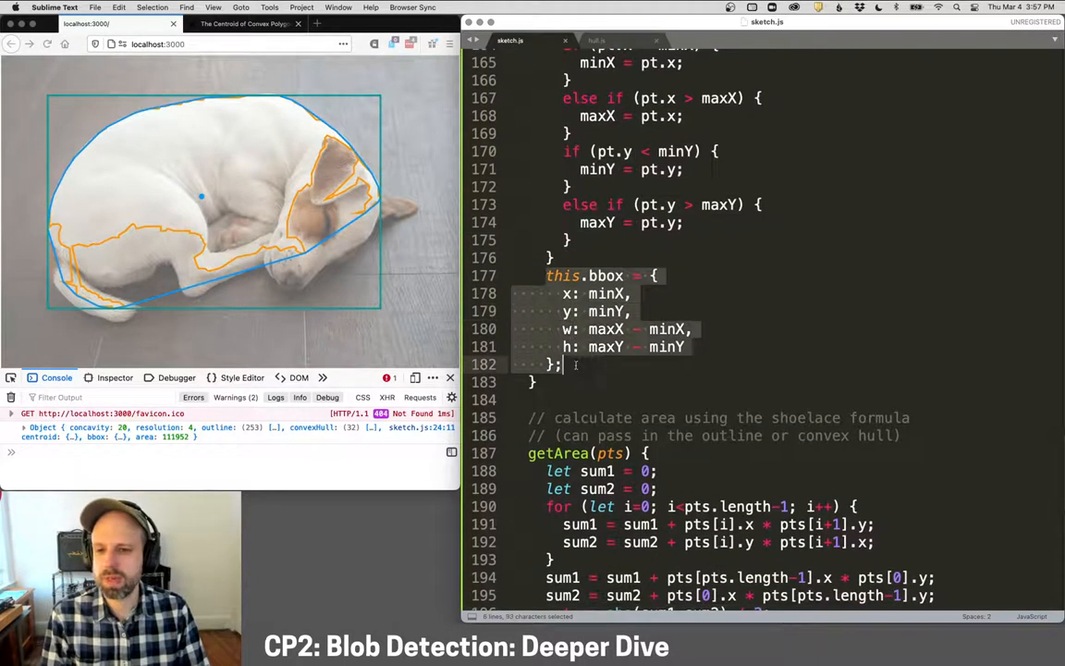
{"action": "scroll", "scroll_direction": "down", "scroll_amount": 3}
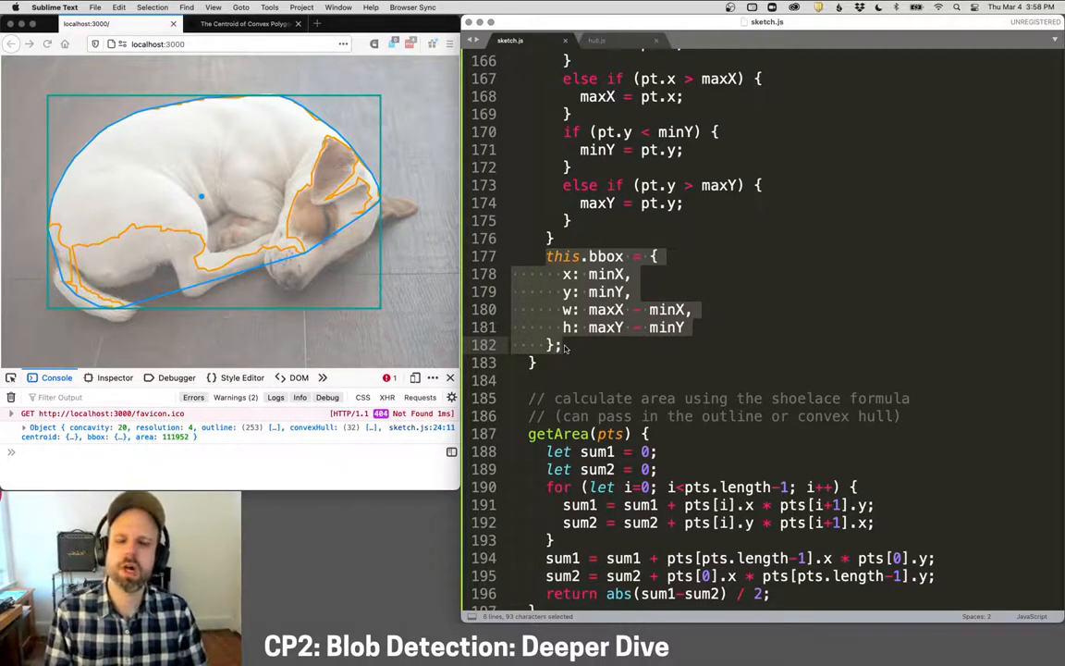
{"action": "left_click", "coordinate": [626, 255]}
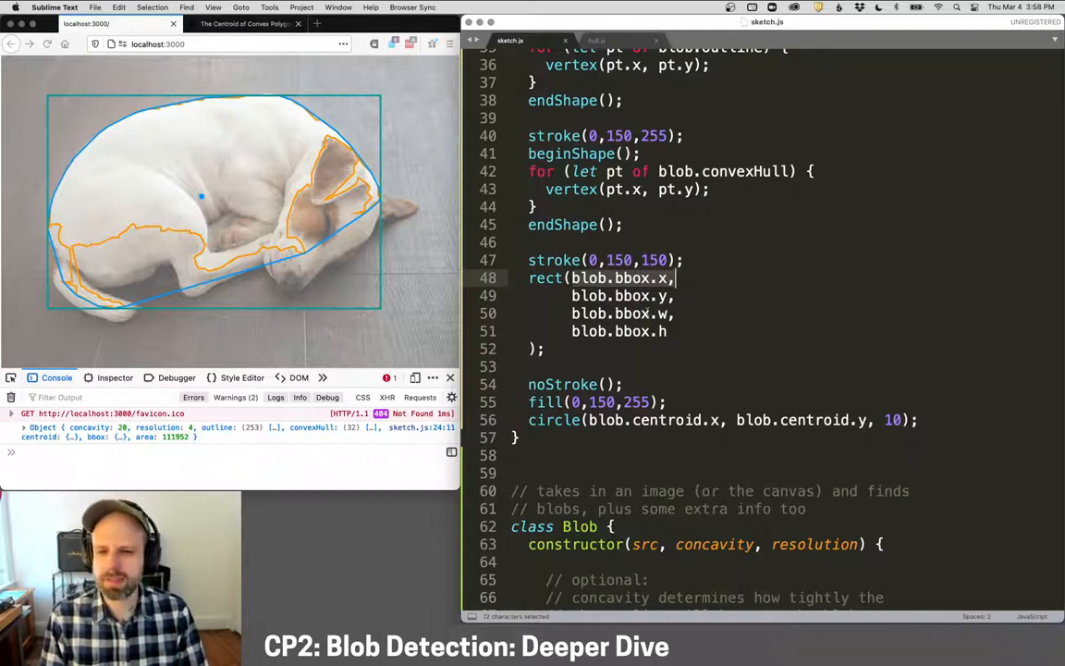
{"action": "scroll", "scroll_direction": "down", "scroll_amount": 3}
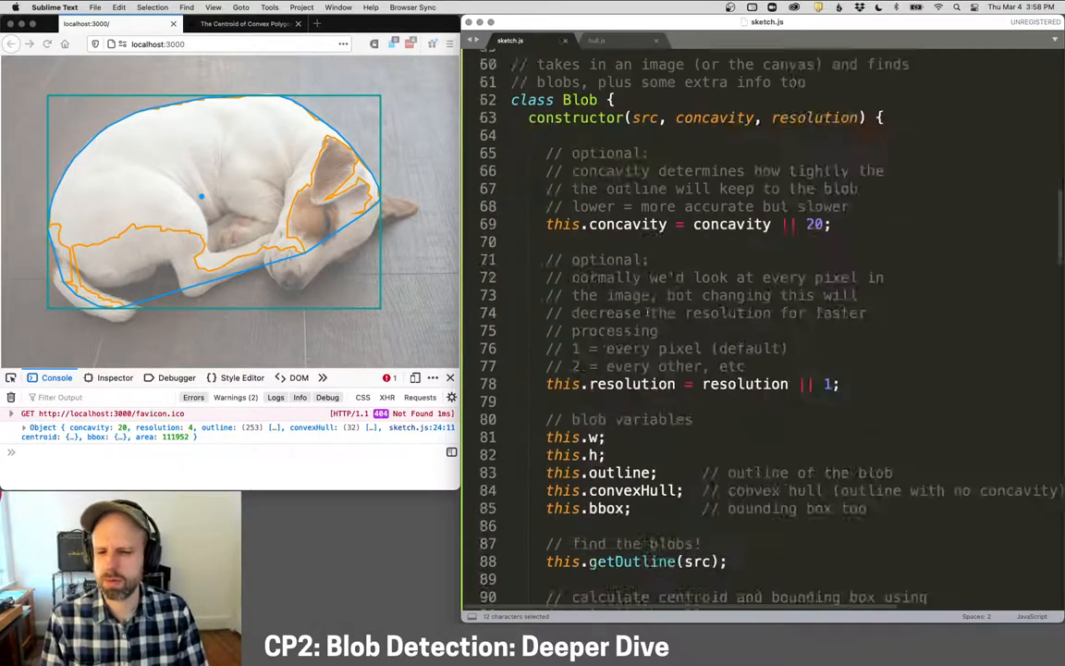
{"action": "scroll", "scroll_direction": "down", "scroll_amount": 3}
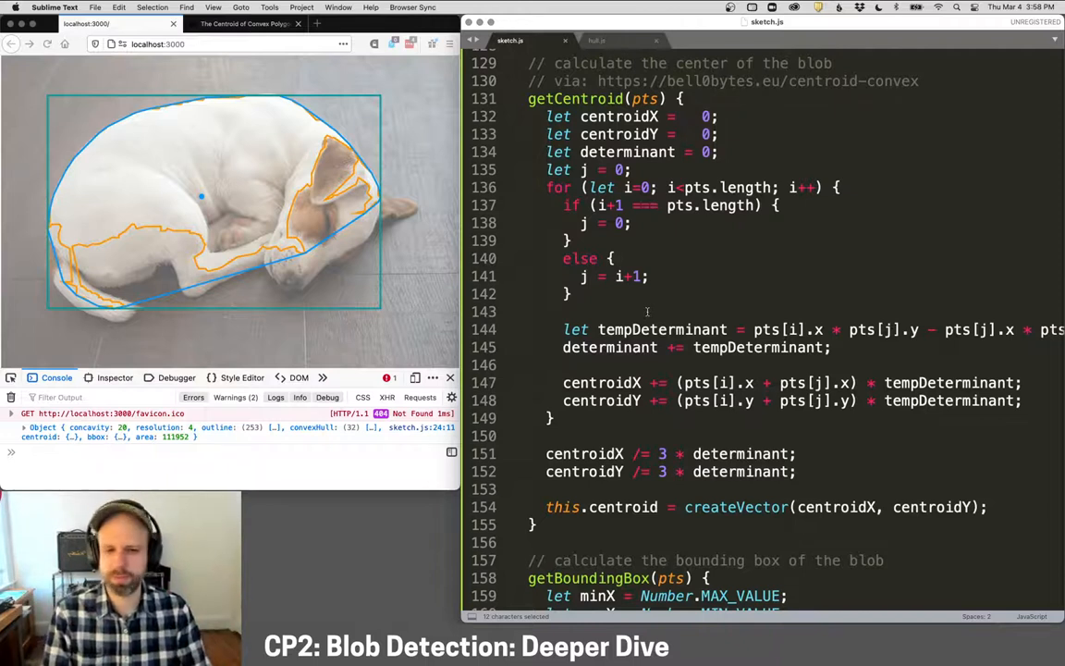
{"action": "scroll", "scroll_direction": "down", "scroll_amount": 3}
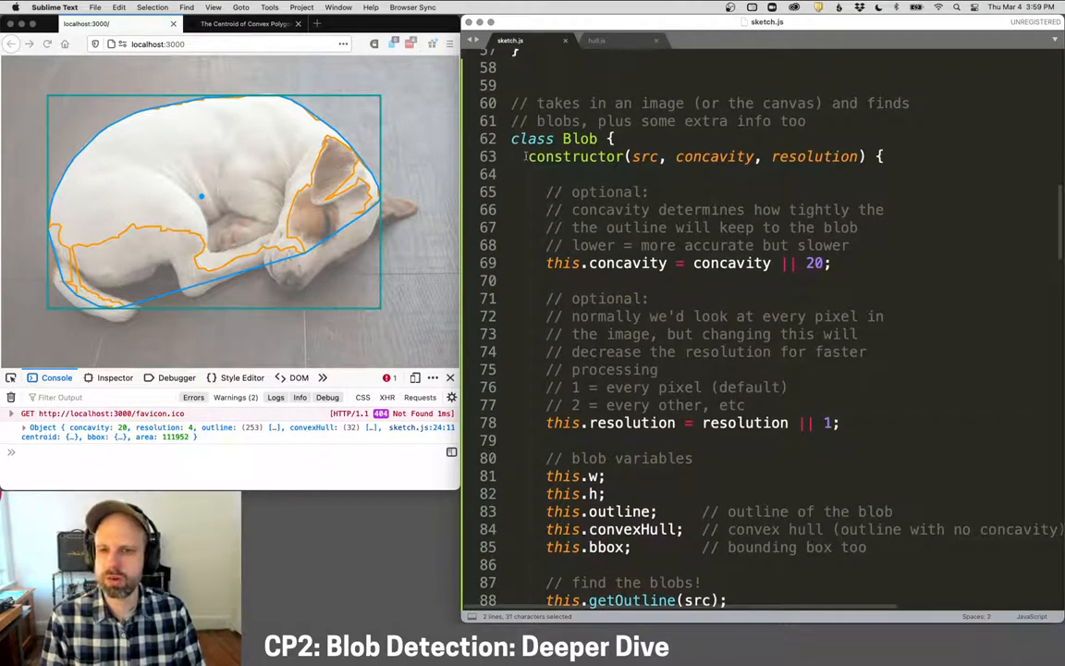
Scroll through sketch.js around the commented-out getBoundingBox call, draw's end and the Blob constructor.
{"action": "scroll", "scroll_direction": "down", "scroll_amount": 3}
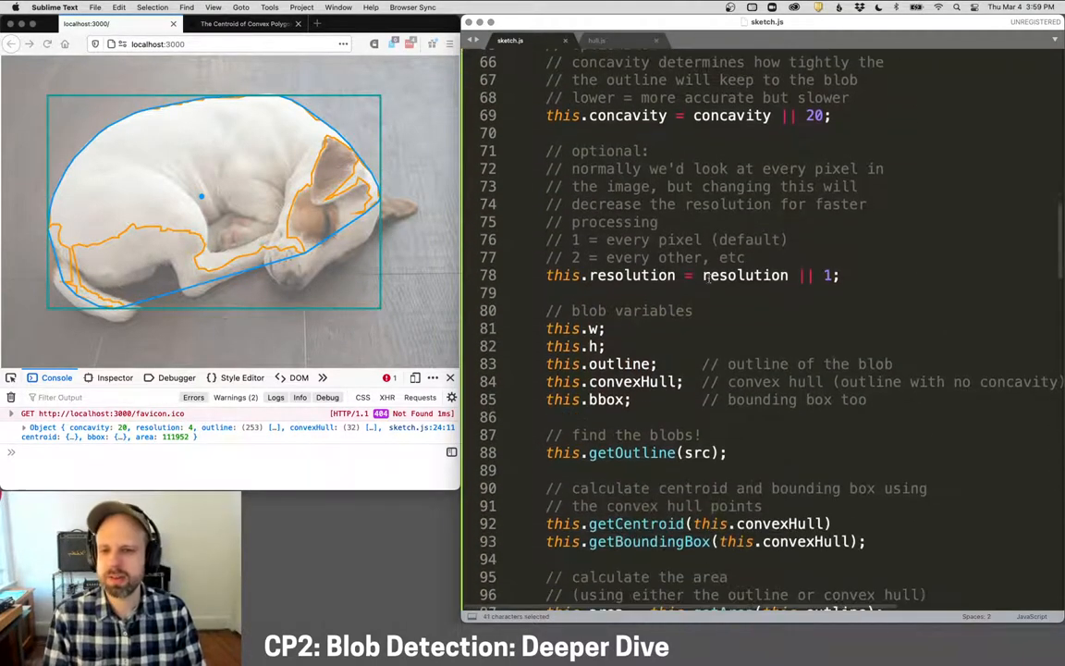
{"action": "scroll", "scroll_direction": "down", "scroll_amount": 3}
{"action": "type", "text": "// "}
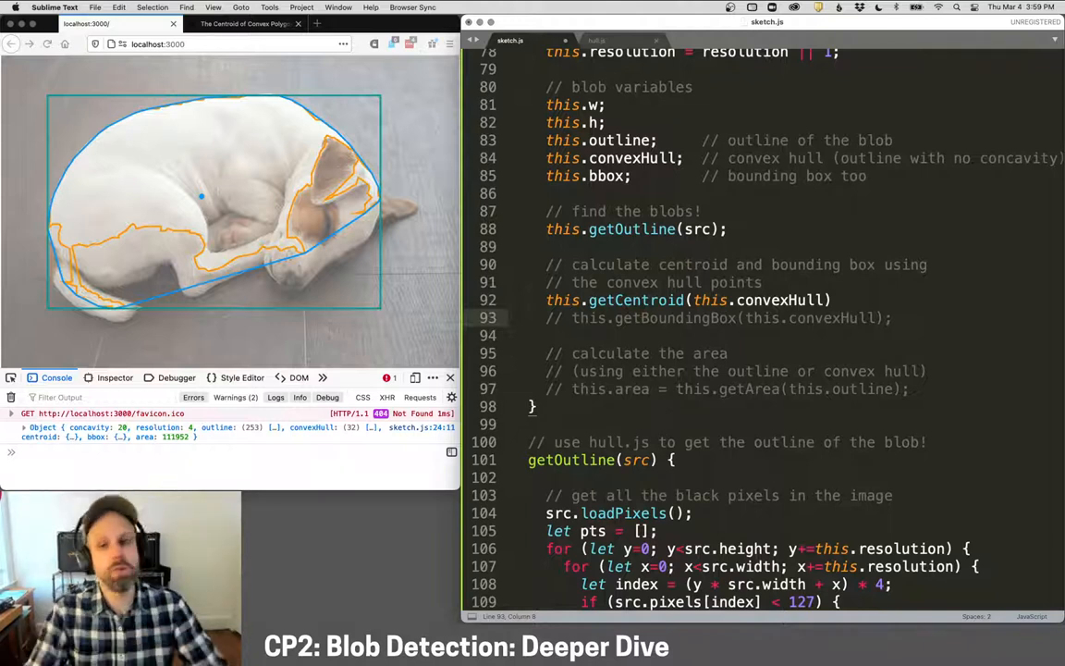
{"action": "scroll", "scroll_direction": "up", "scroll_amount": 3}
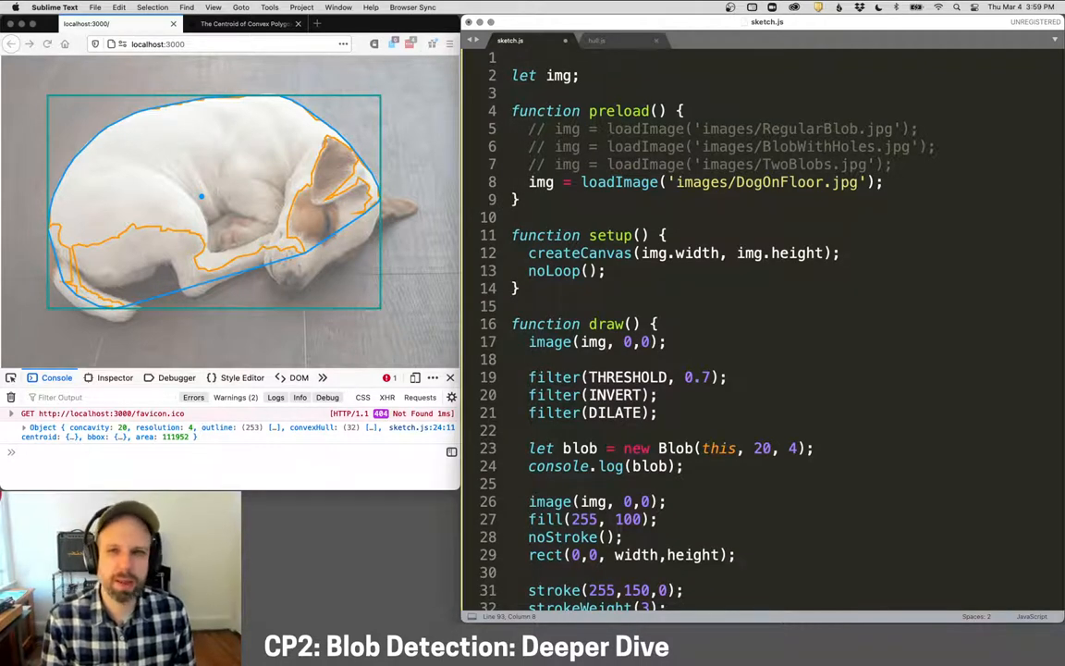
{"action": "scroll", "scroll_direction": "down", "scroll_amount": 3}
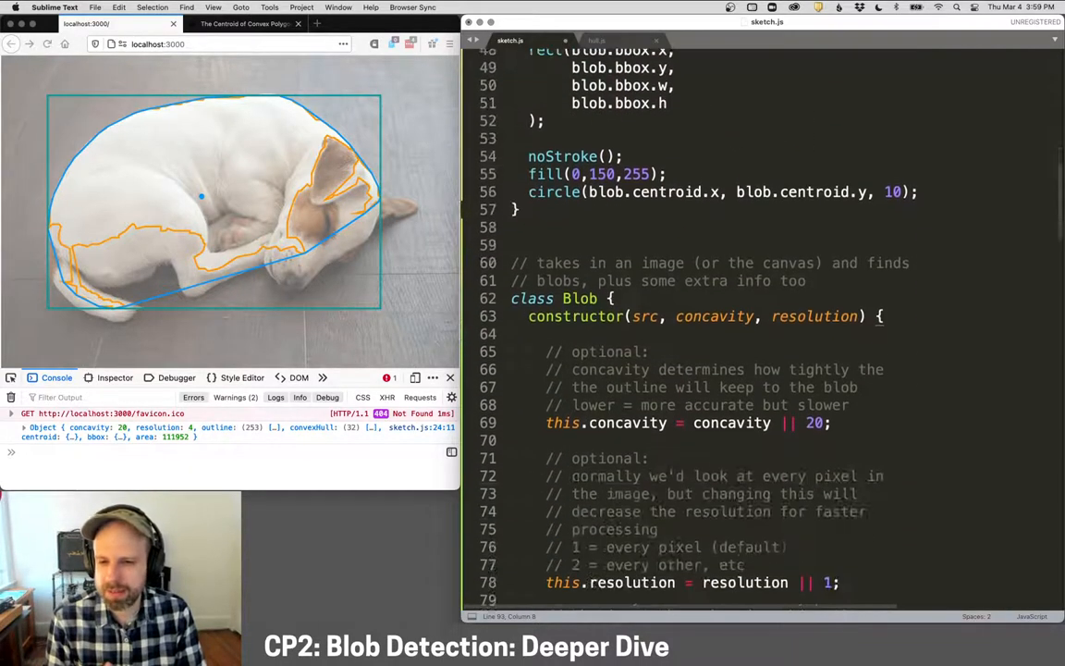